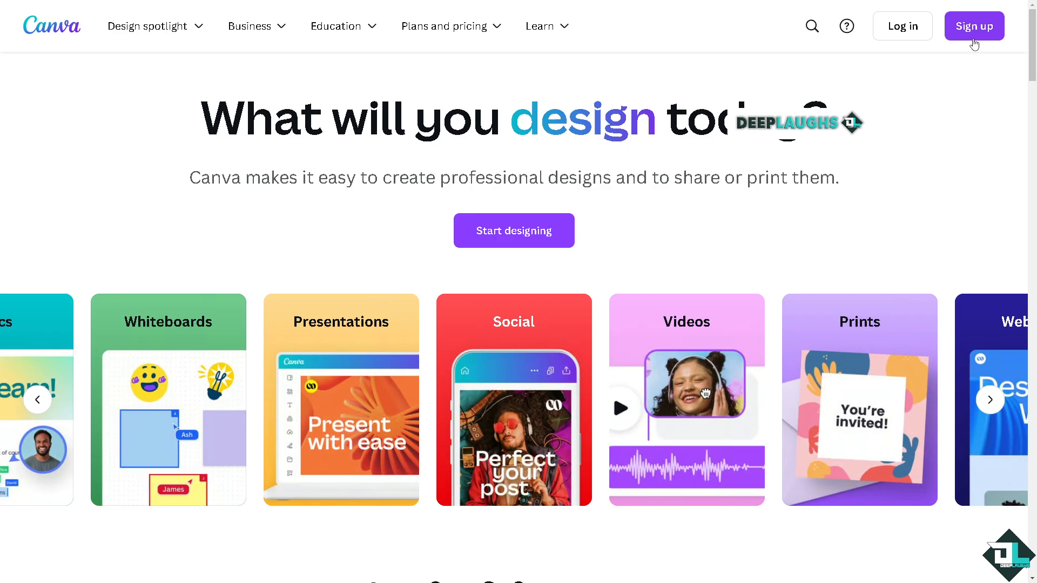
# - Sign in from the landing page using an alternative sign-in method to reach the dashboard
pyautogui.click(976, 26)
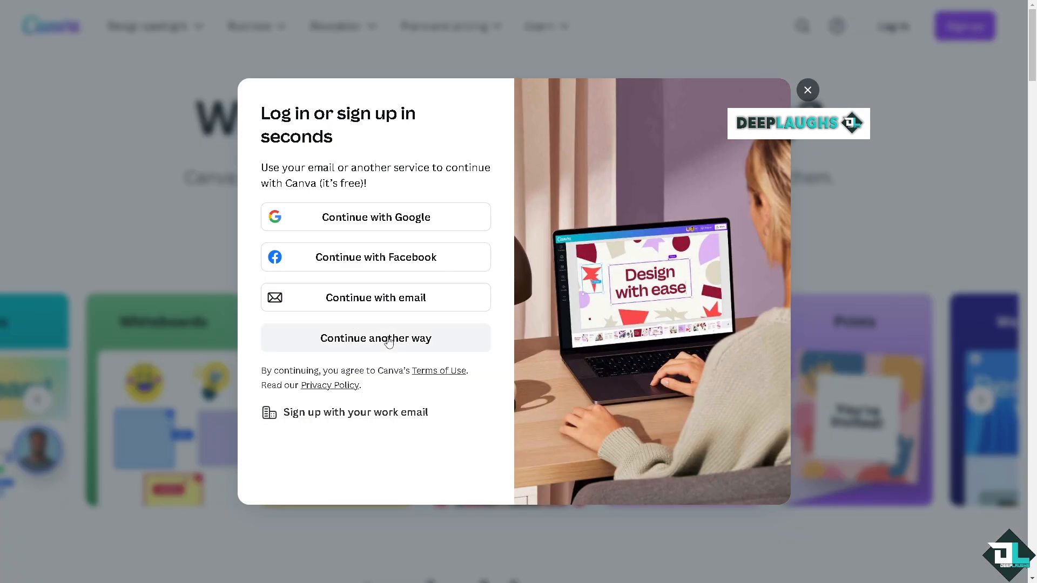
pyautogui.click(376, 338)
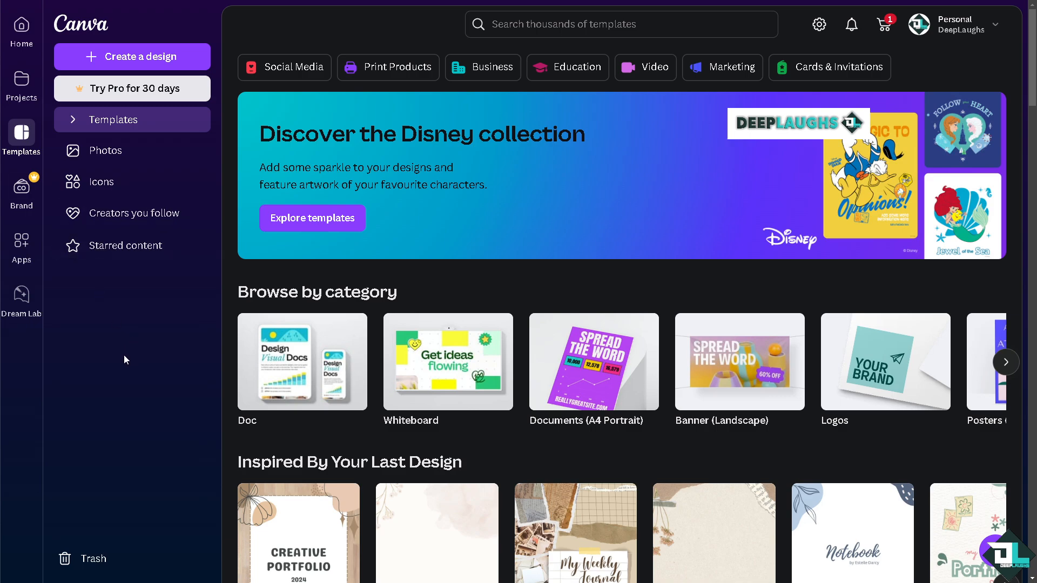
pyautogui.moveTo(156, 59)
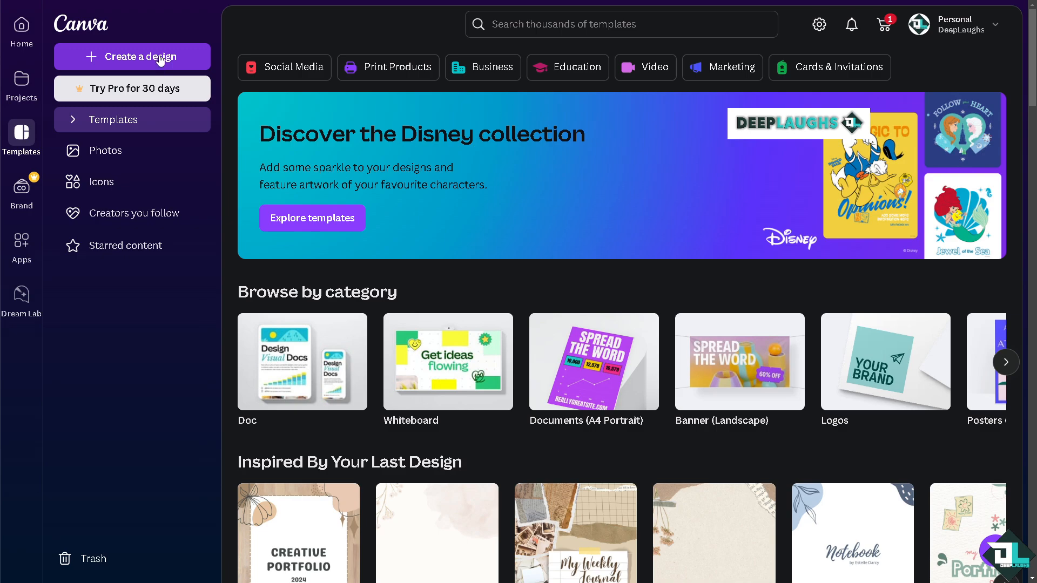
pyautogui.moveTo(78, 121)
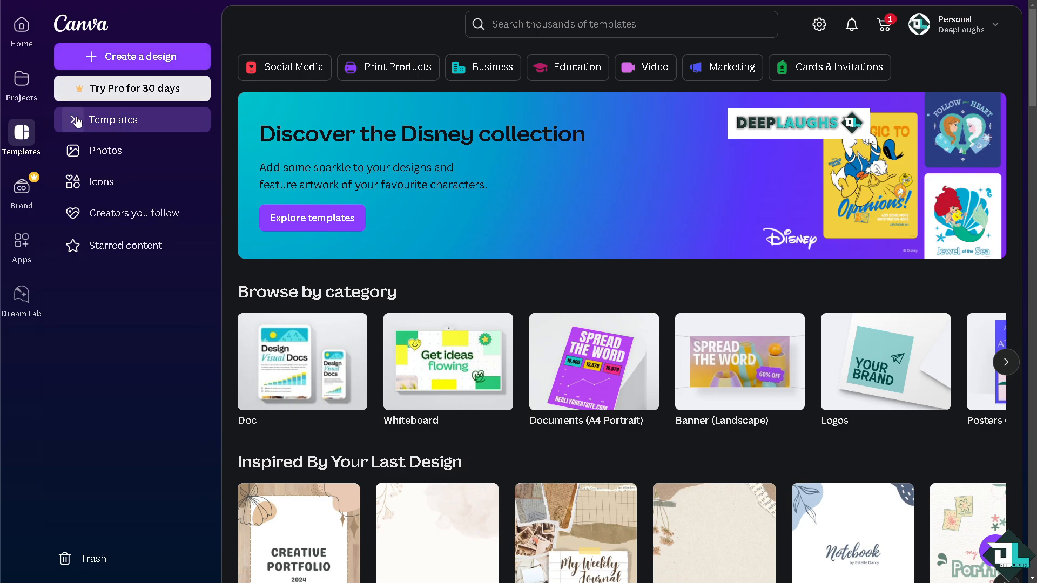
# - Expand the Templates section to show categories like Business, Social Media and Video
pyautogui.click(114, 119)
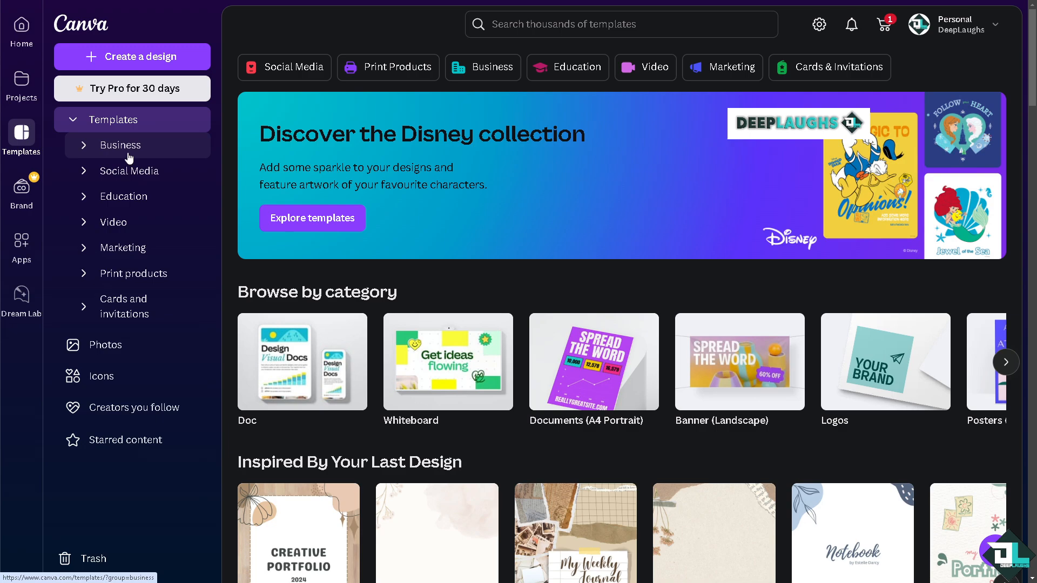
pyautogui.moveTo(140, 196)
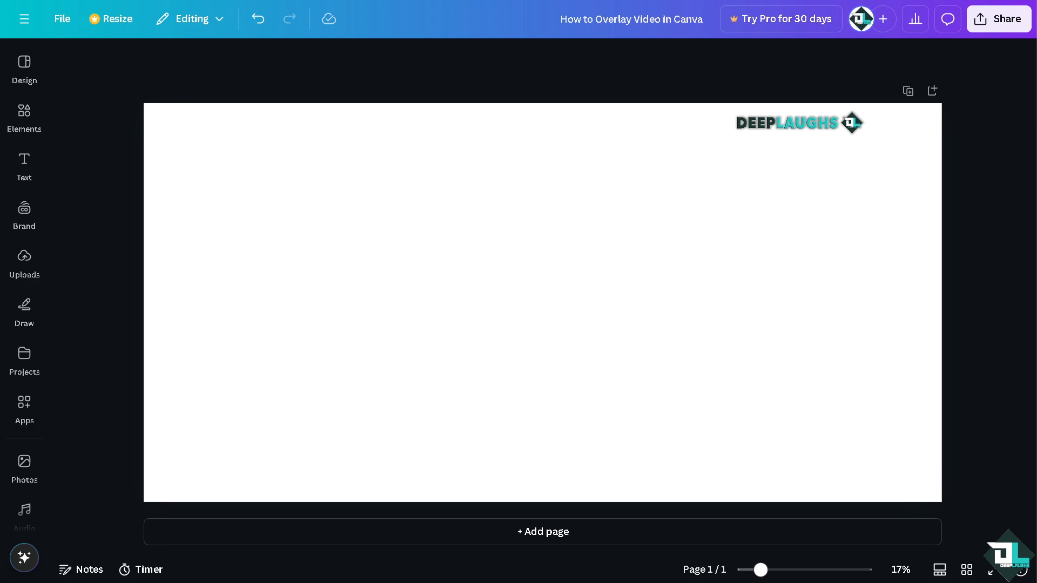
# - Add the How To Overlay Video thumbnail from Uploads and stretch it to cover page 1
pyautogui.click(23, 261)
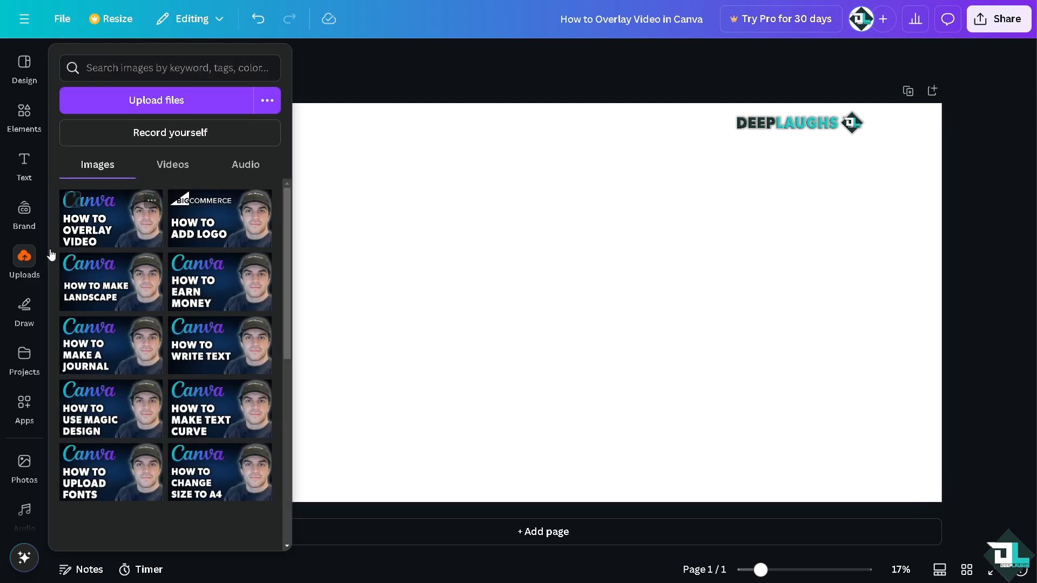
pyautogui.click(110, 219)
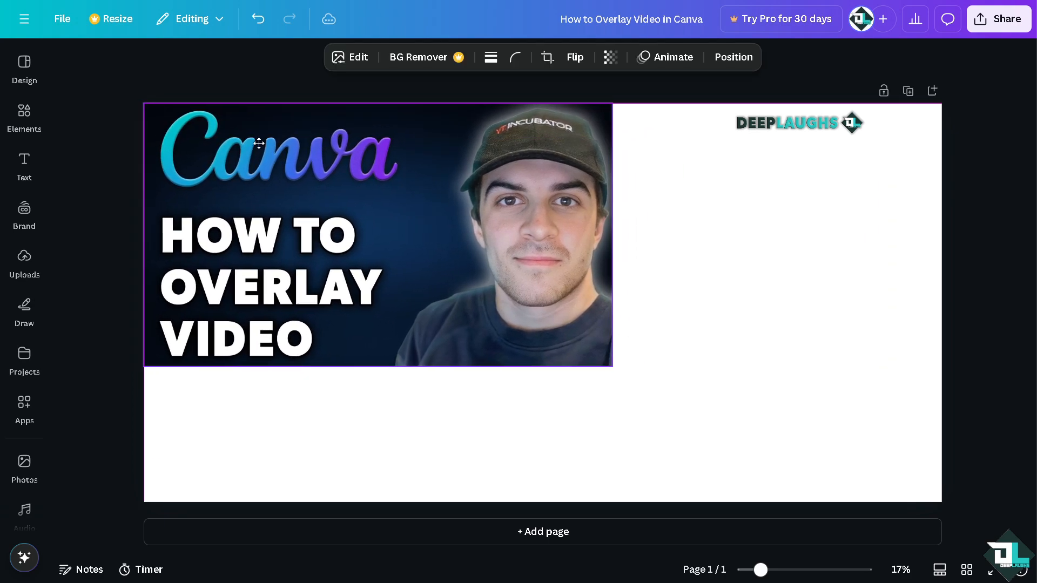
pyautogui.moveTo(609, 368); pyautogui.dragTo(842, 495)
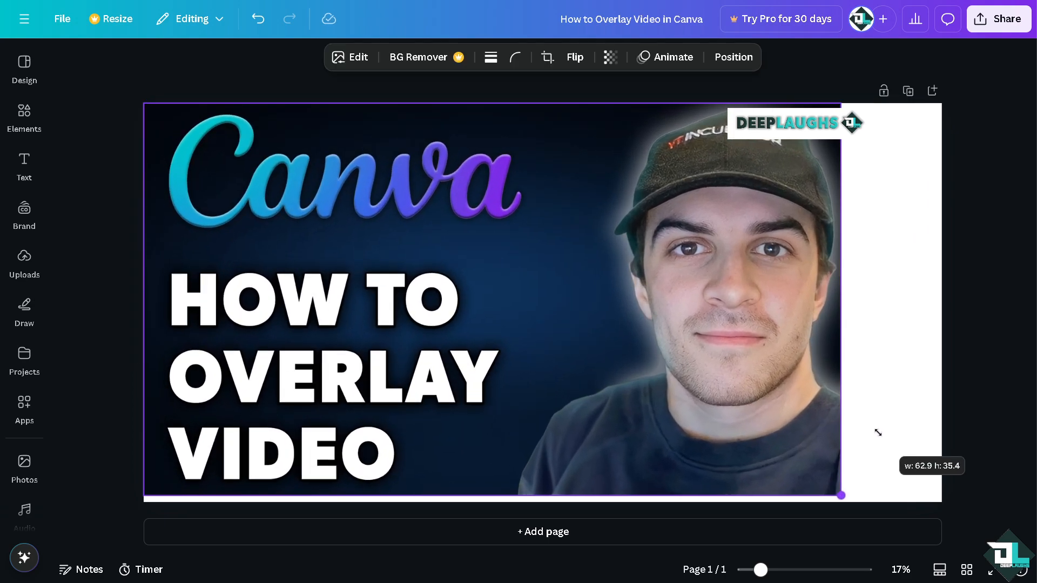
pyautogui.moveTo(840, 495); pyautogui.dragTo(852, 501)
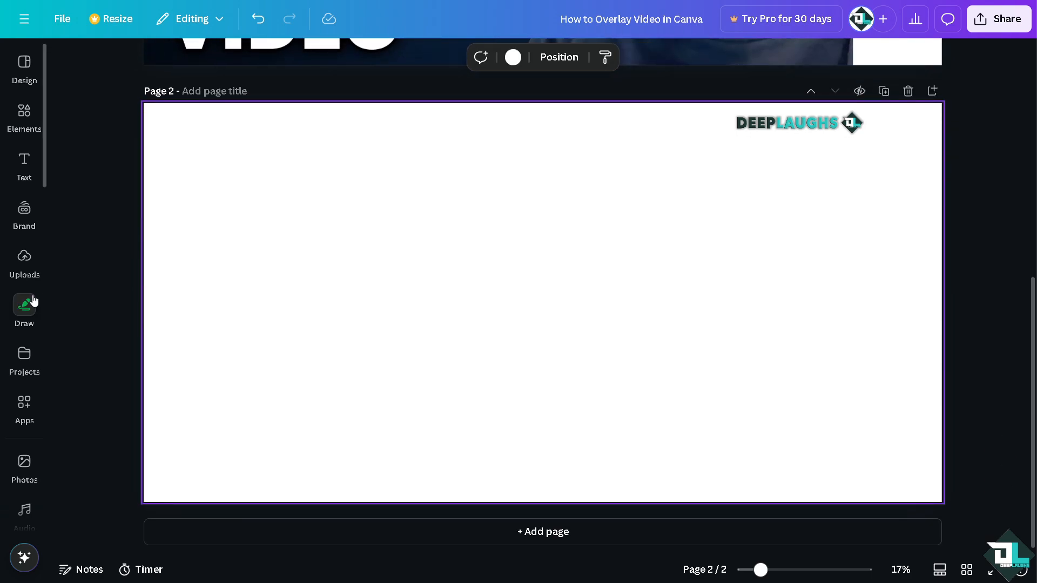
# - Add the stock city-at-dusk video and stretch it from the corner to fill page 2
pyautogui.click(23, 467)
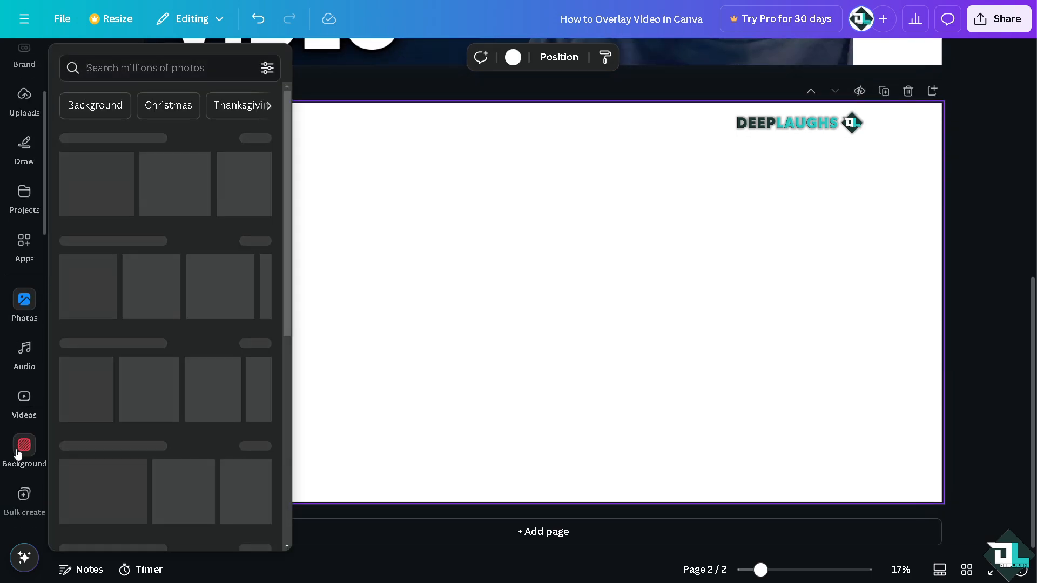
pyautogui.click(24, 397)
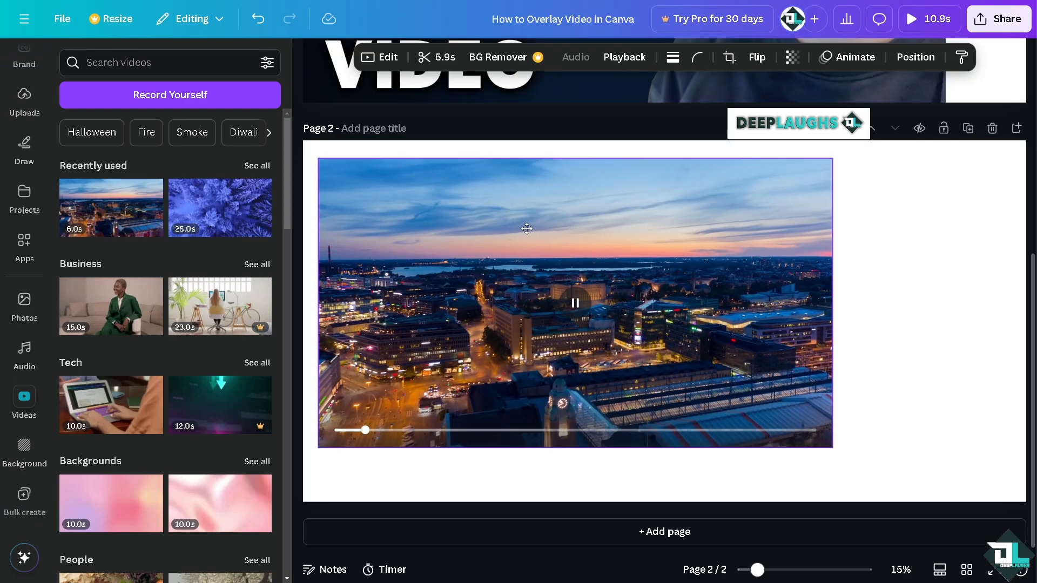
pyautogui.moveTo(832, 449); pyautogui.dragTo(819, 431)
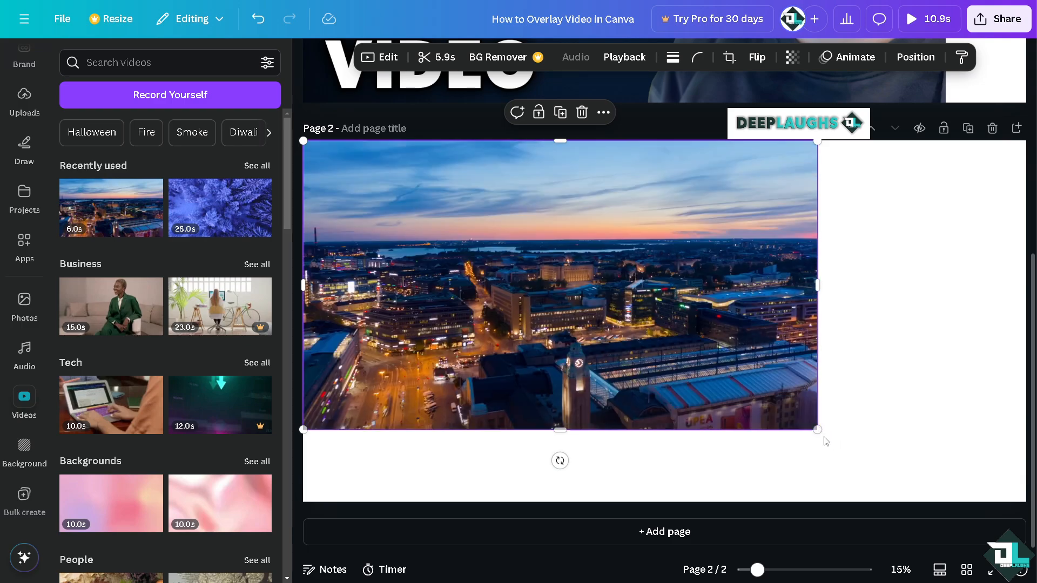
pyautogui.moveTo(818, 430); pyautogui.dragTo(1031, 517)
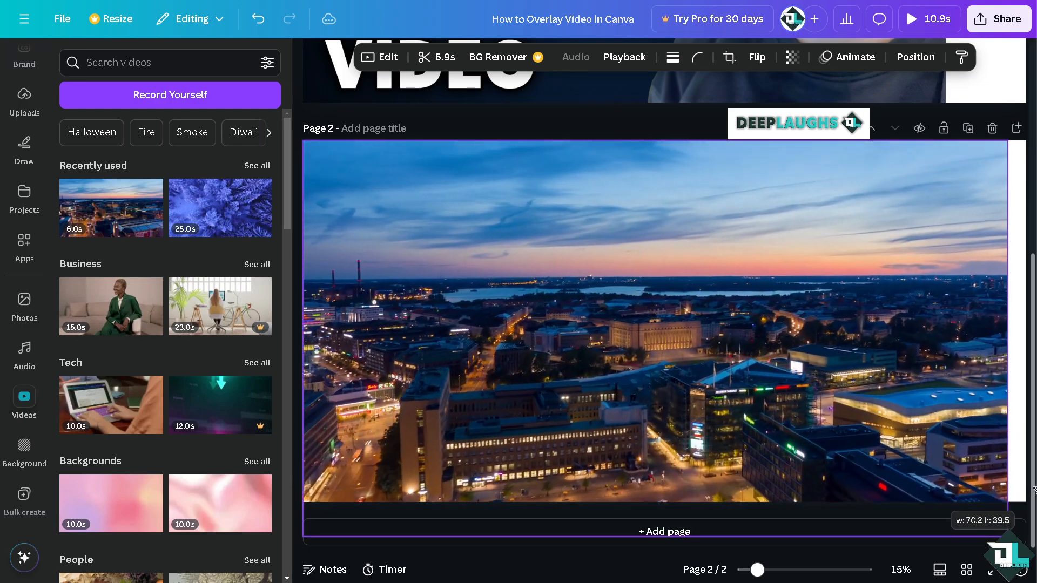
pyautogui.click(661, 346)
pyautogui.write('O')
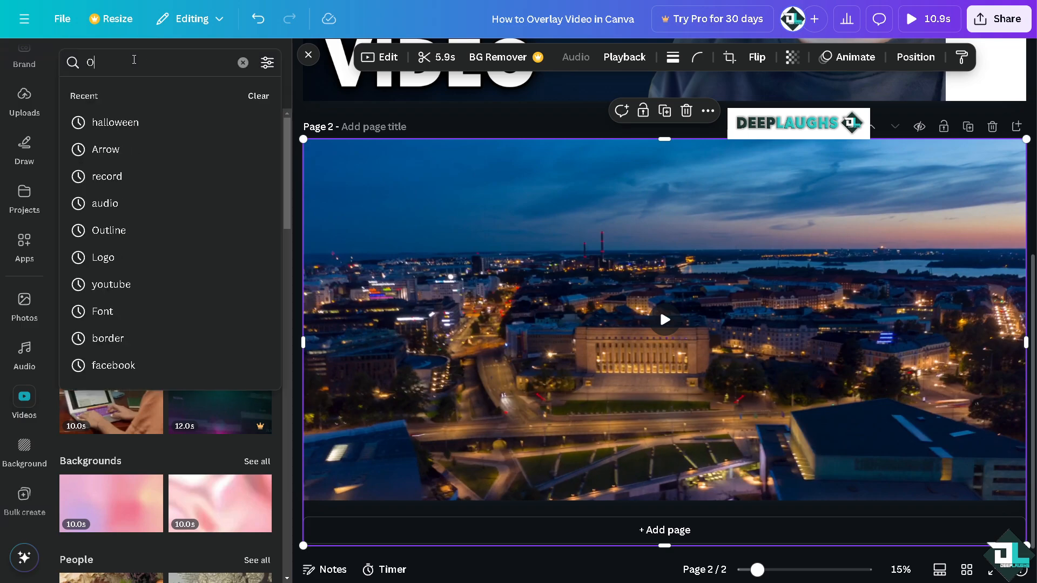
pyautogui.write('verlay')
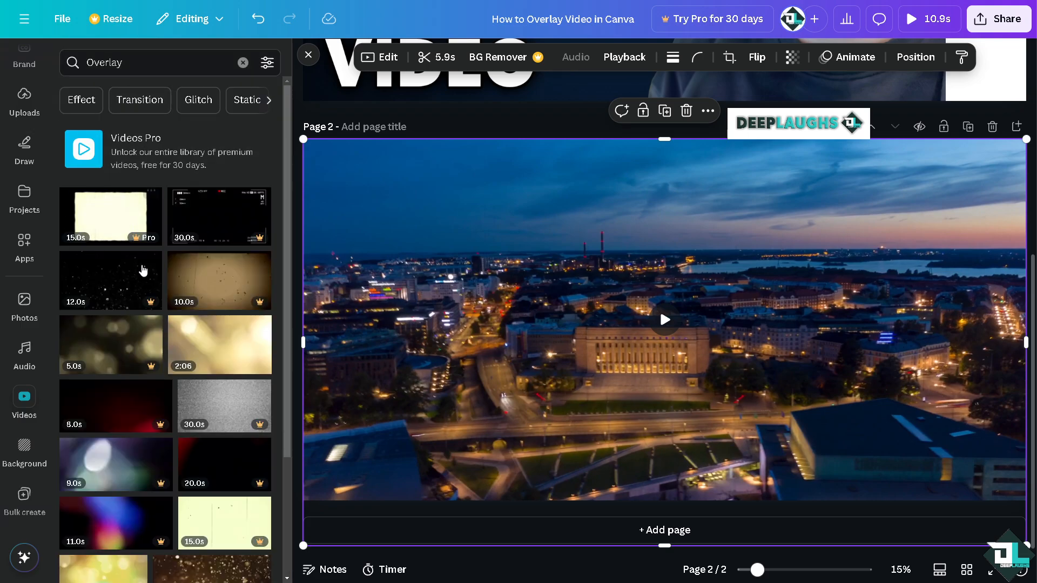
pyautogui.scroll(-3)
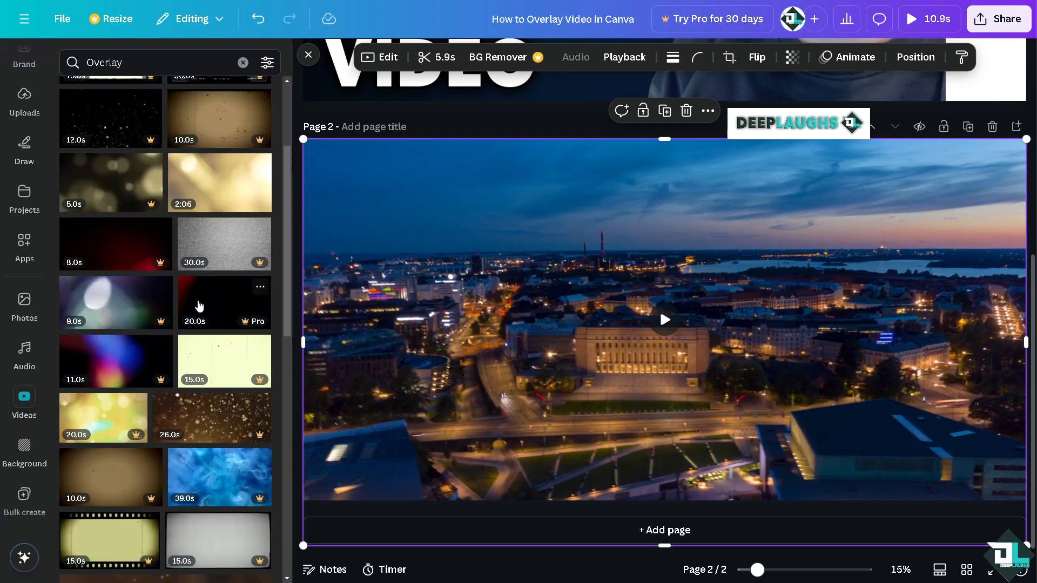
pyautogui.scroll(-3)
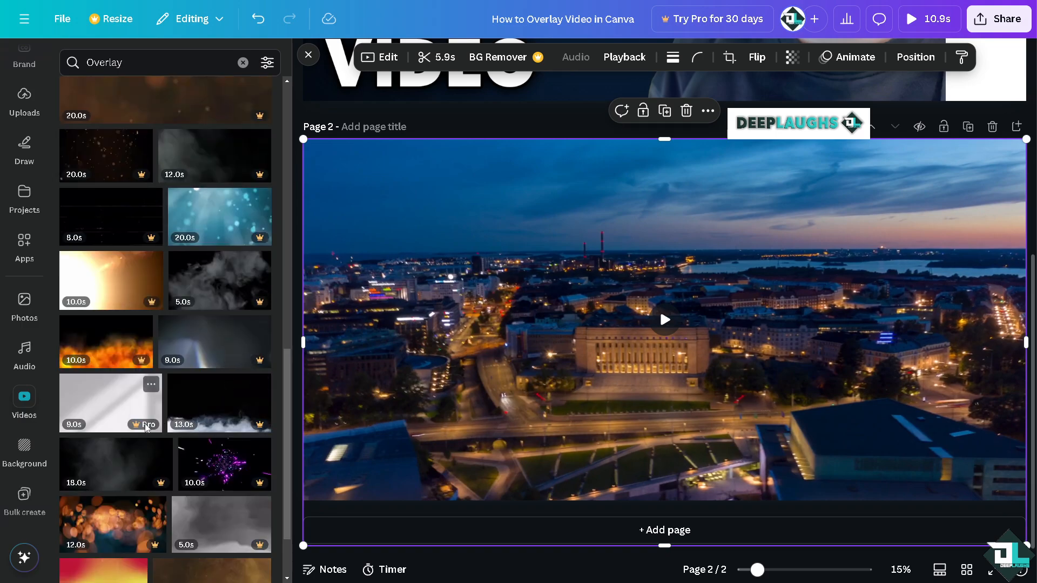
pyautogui.scroll(-3)
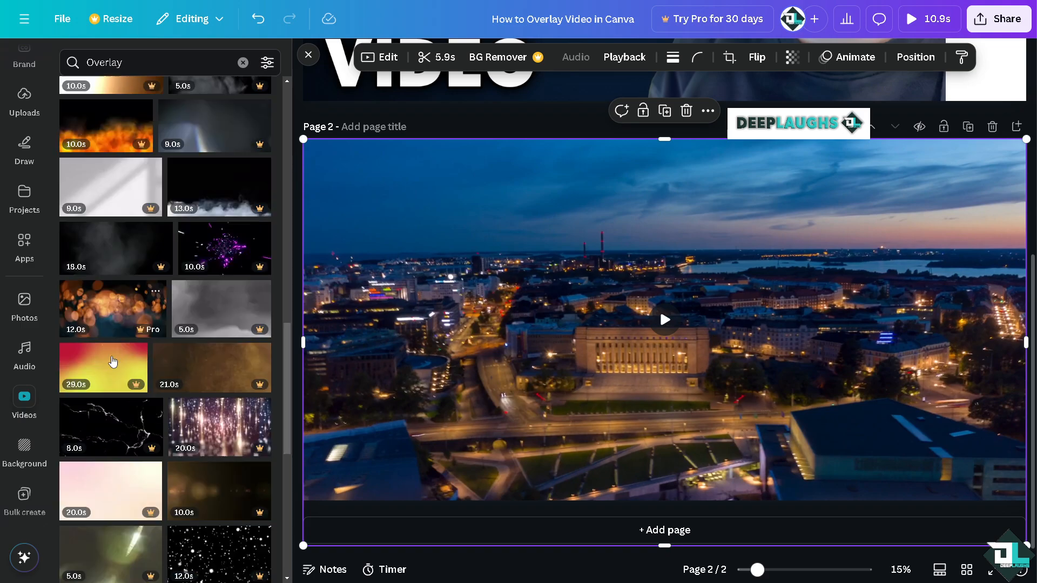
pyautogui.scroll(-3)
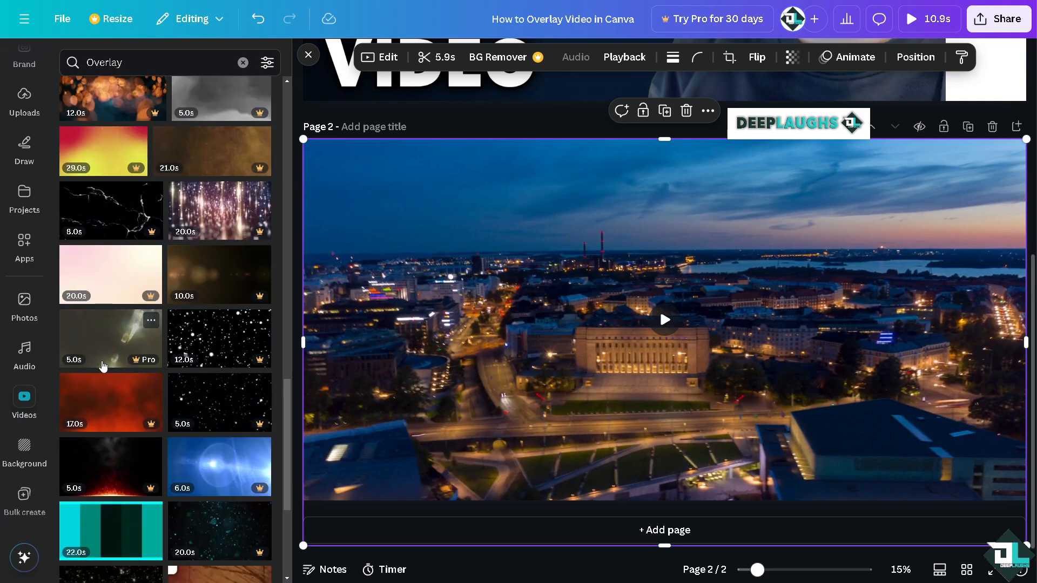
pyautogui.scroll(-3)
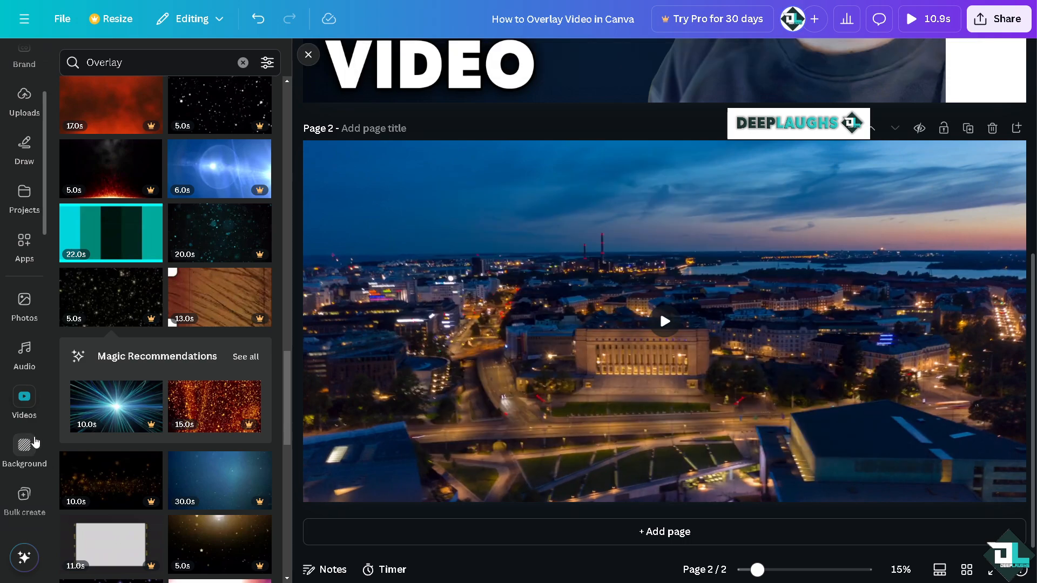
pyautogui.scroll(-3)
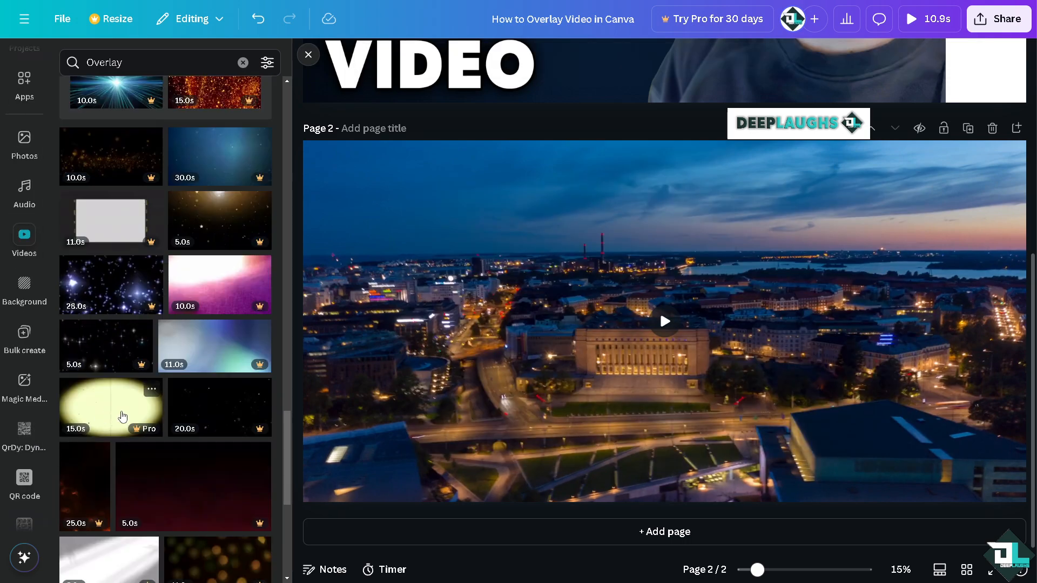
pyautogui.scroll(-3)
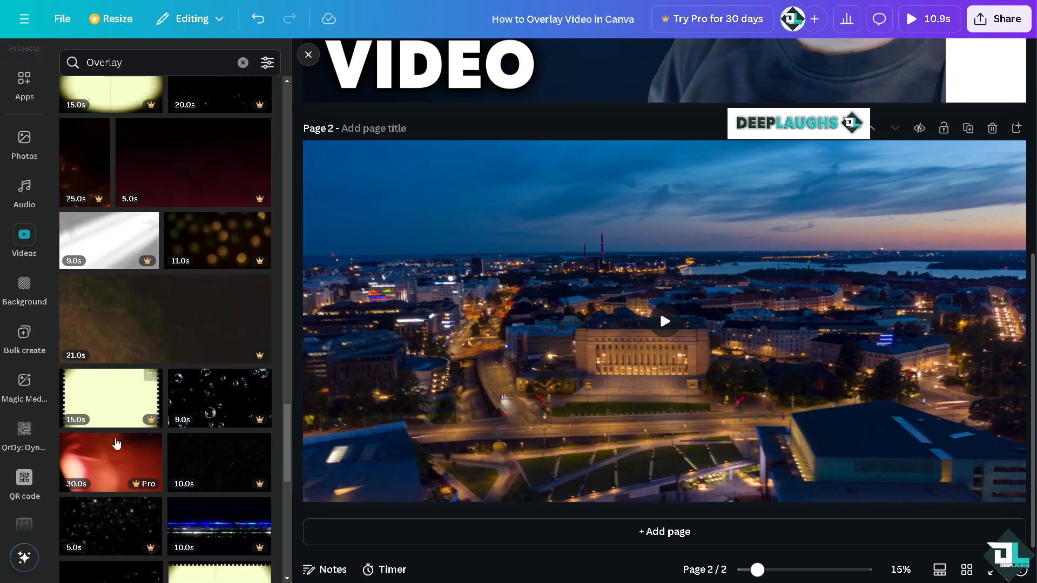
pyautogui.scroll(-3)
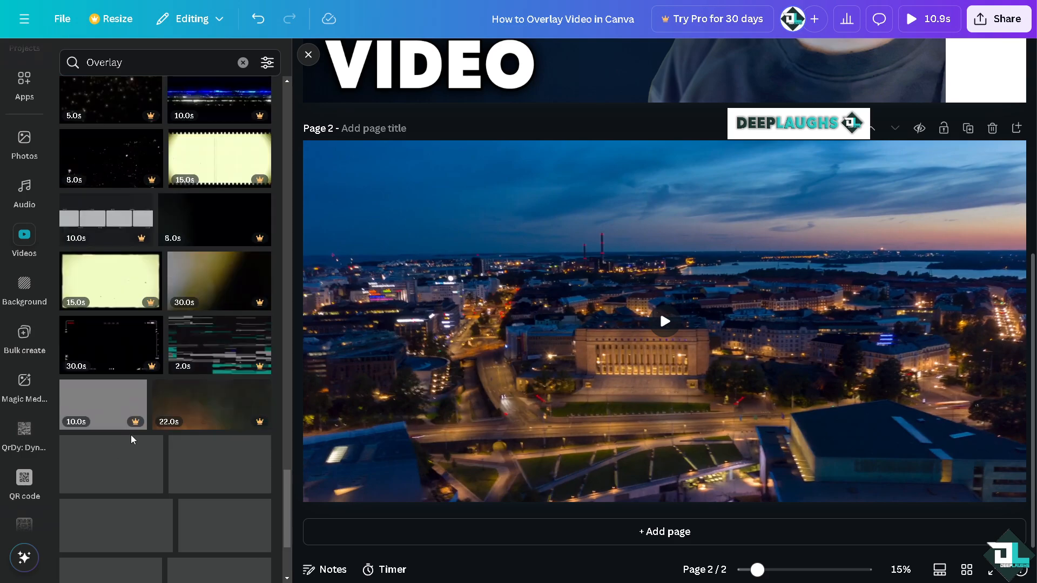
pyautogui.scroll(-3)
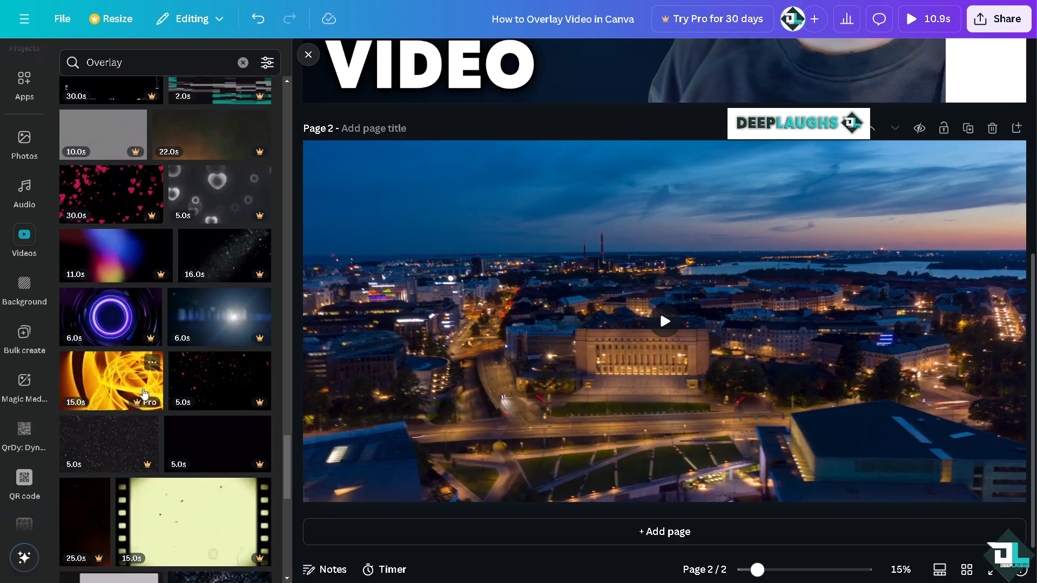
pyautogui.scroll(-3)
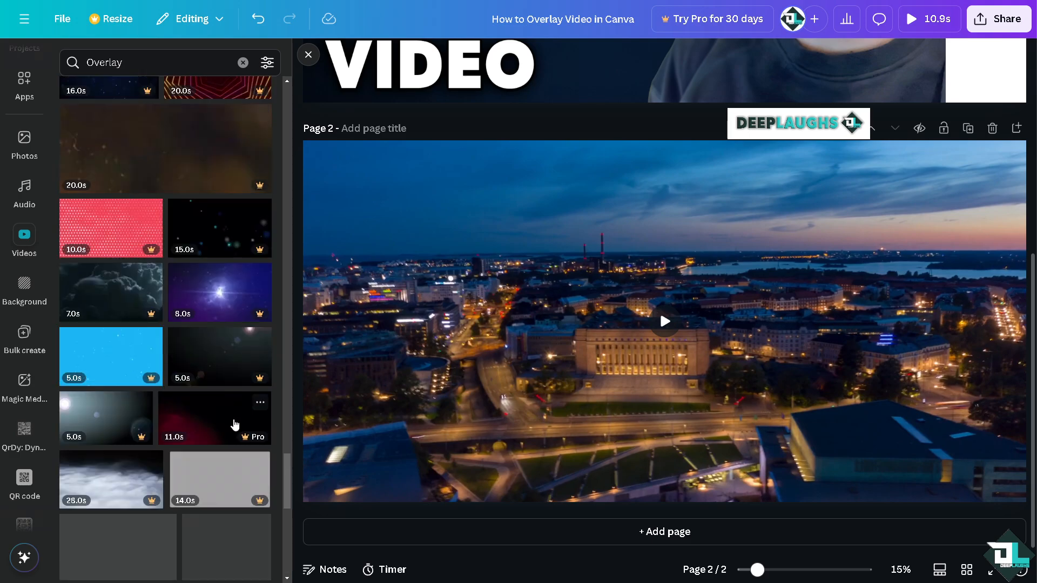
pyautogui.scroll(-3)
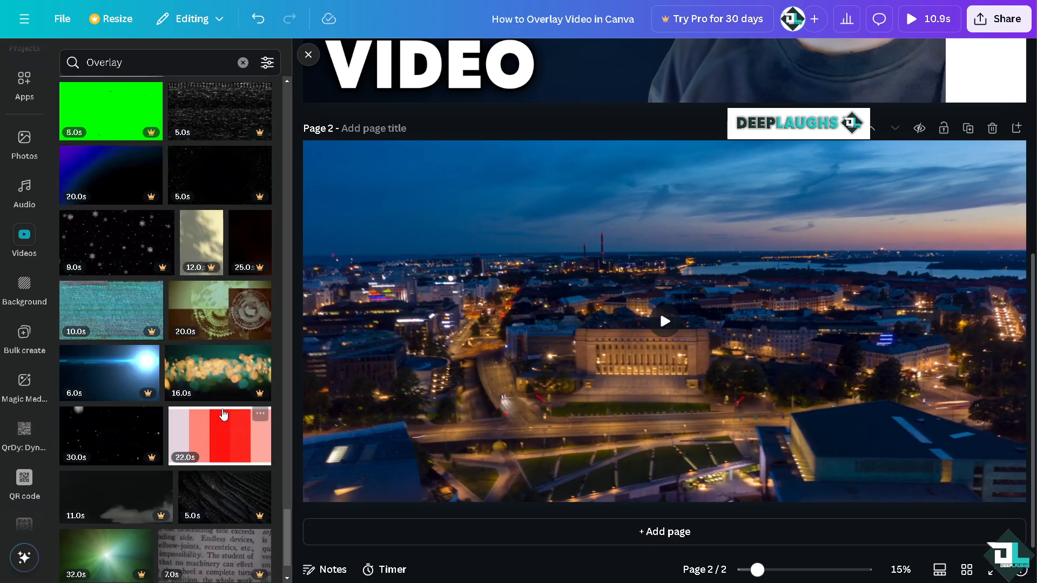
pyautogui.scroll(-3)
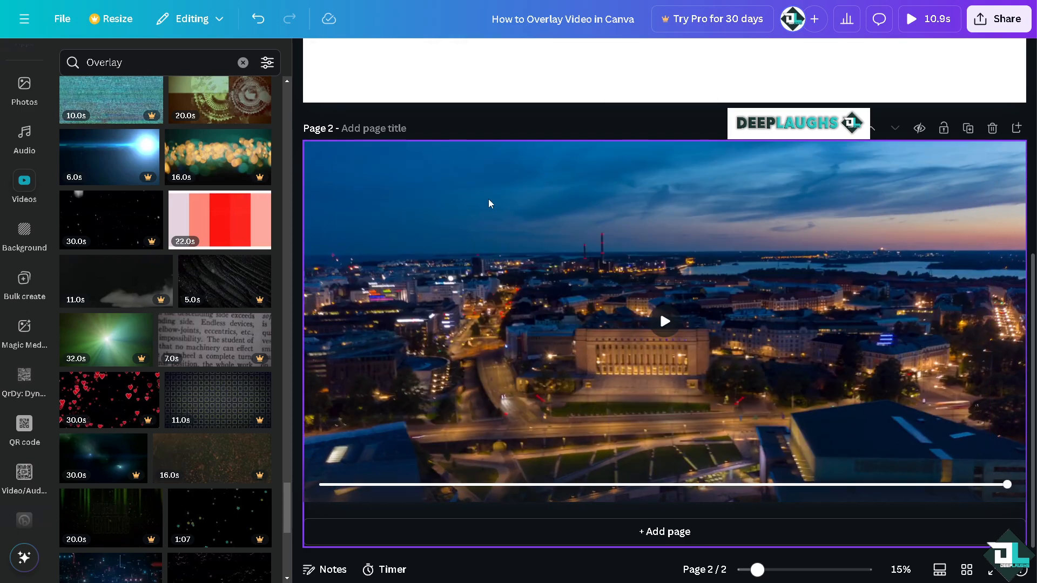
pyautogui.scroll(-3)
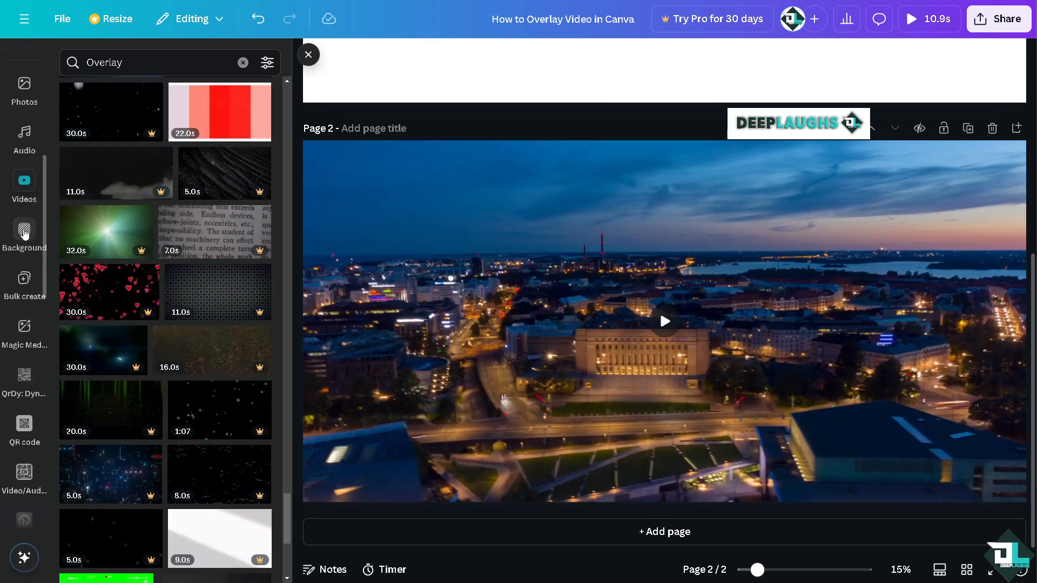
# - Place the woman-under-blossoming-tree video over the city video, then clear page 2's content
pyautogui.click(24, 229)
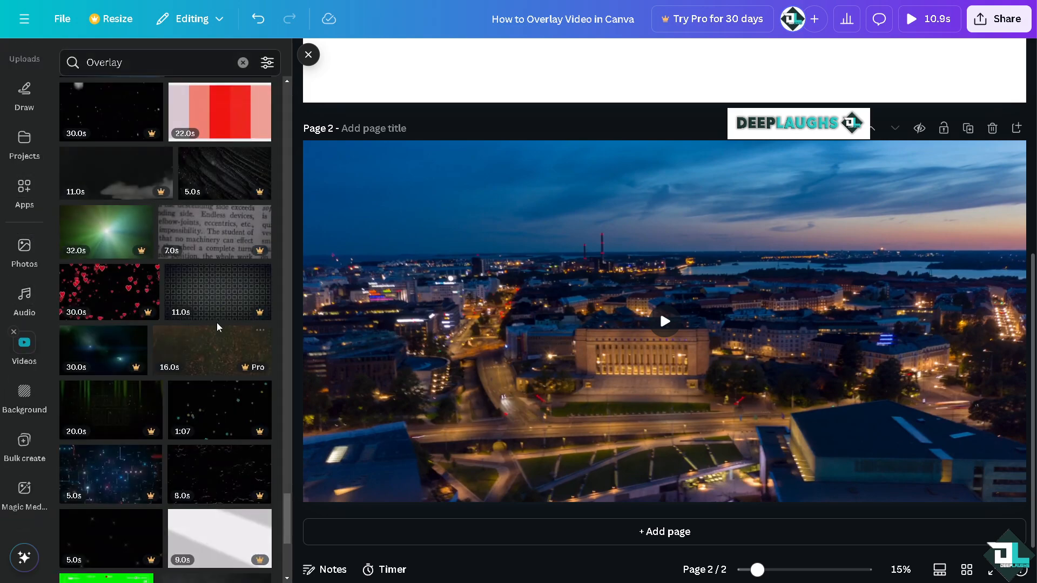
pyautogui.click(242, 63)
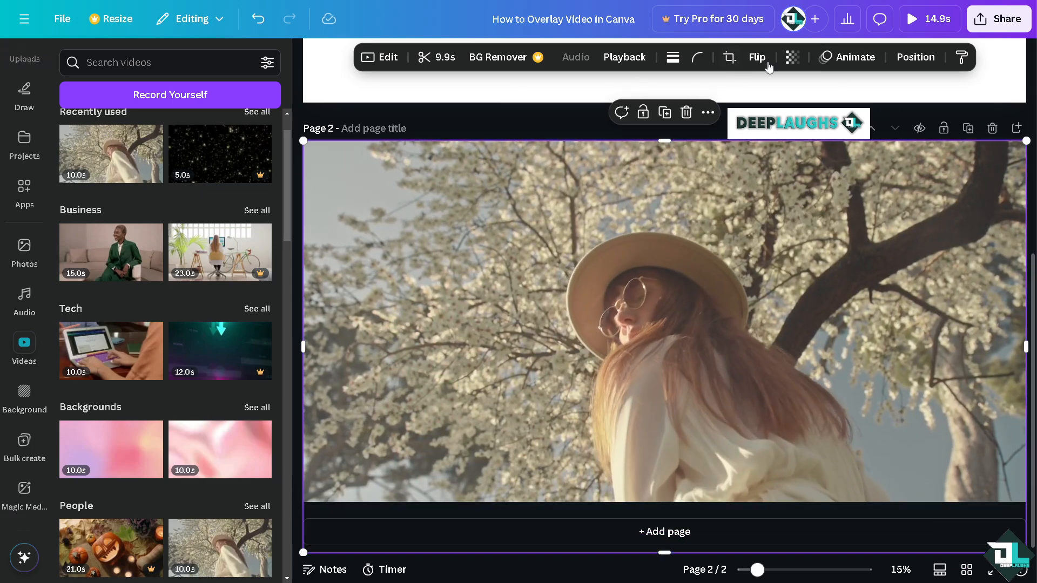
pyautogui.click(793, 56)
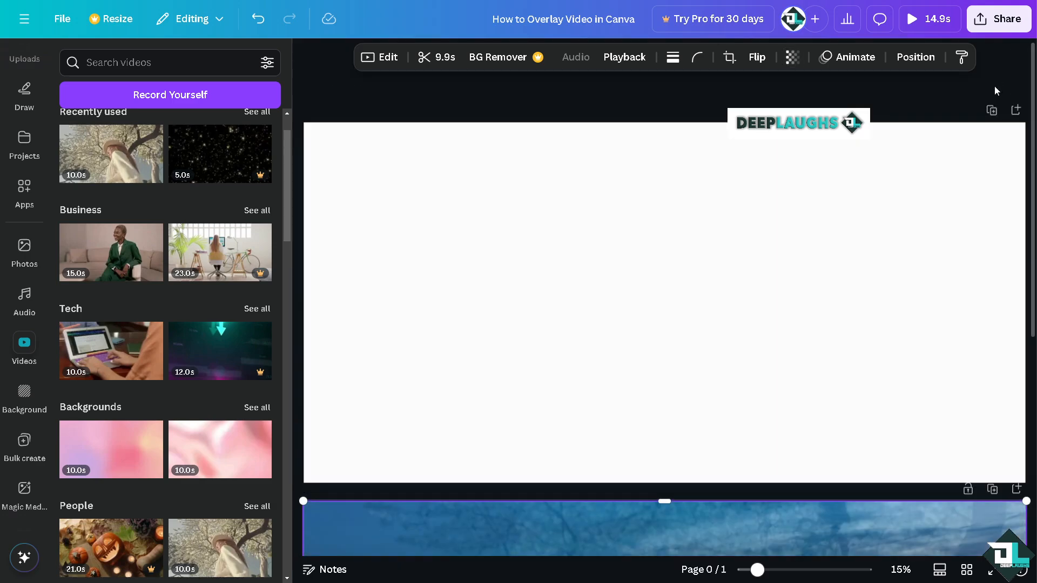
# - Play the full-screen preview of the city video with the translucent overlay blended on top
pyautogui.click(915, 19)
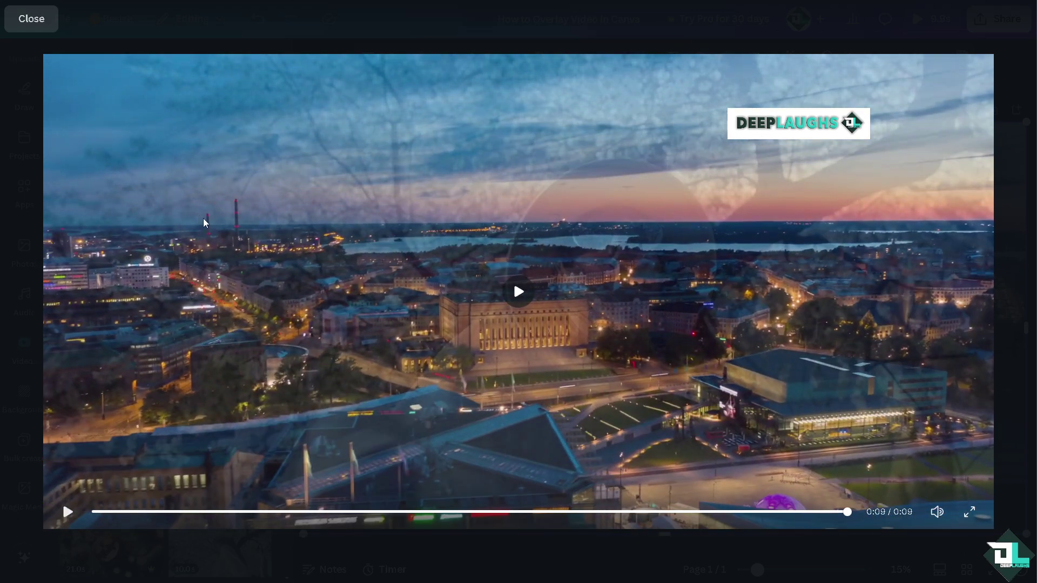
pyautogui.click(520, 291)
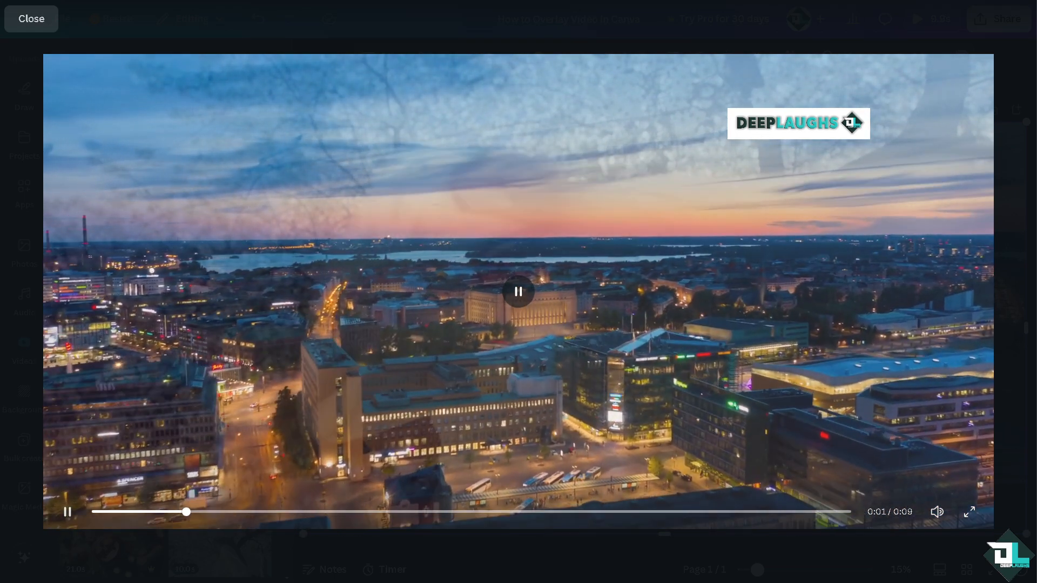